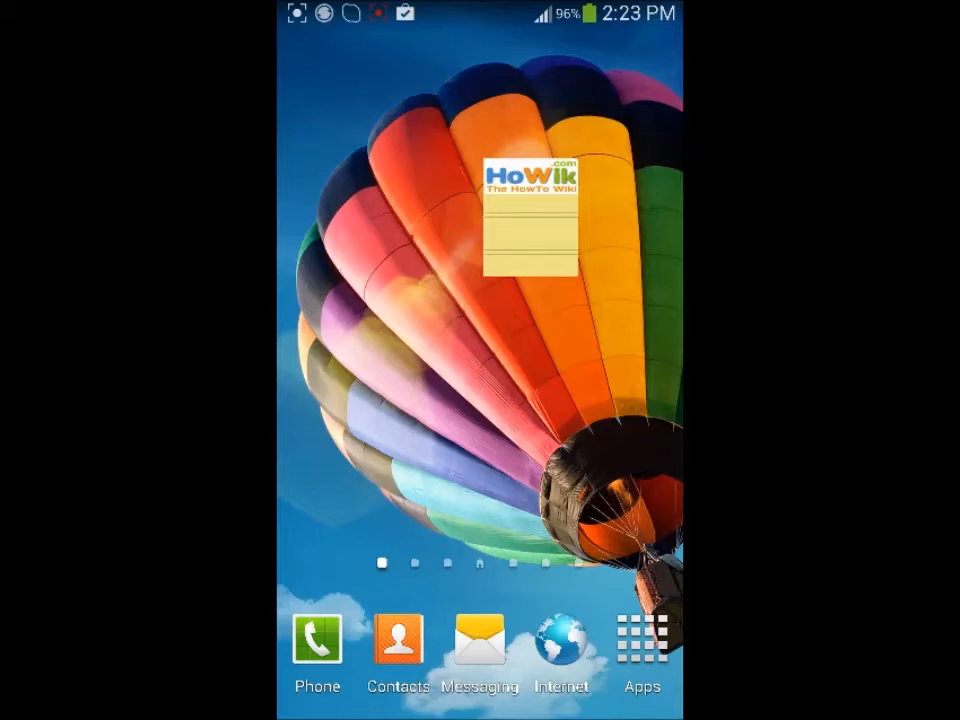
# Launch the Music app from the second page of the app list.
pyautogui.click(642, 644)
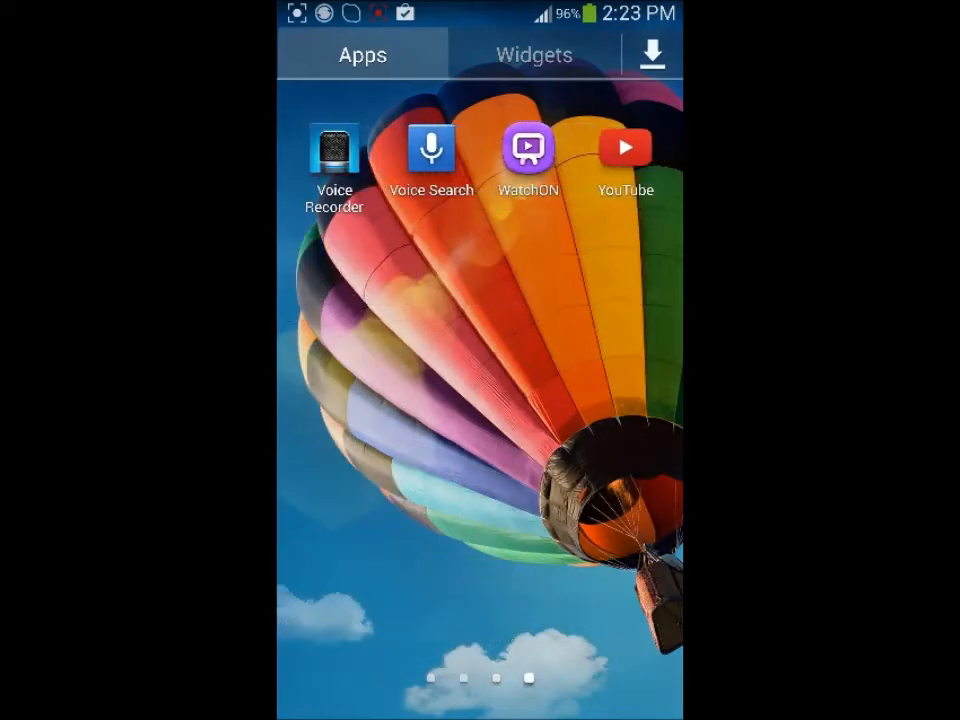
pyautogui.hscroll(-3)
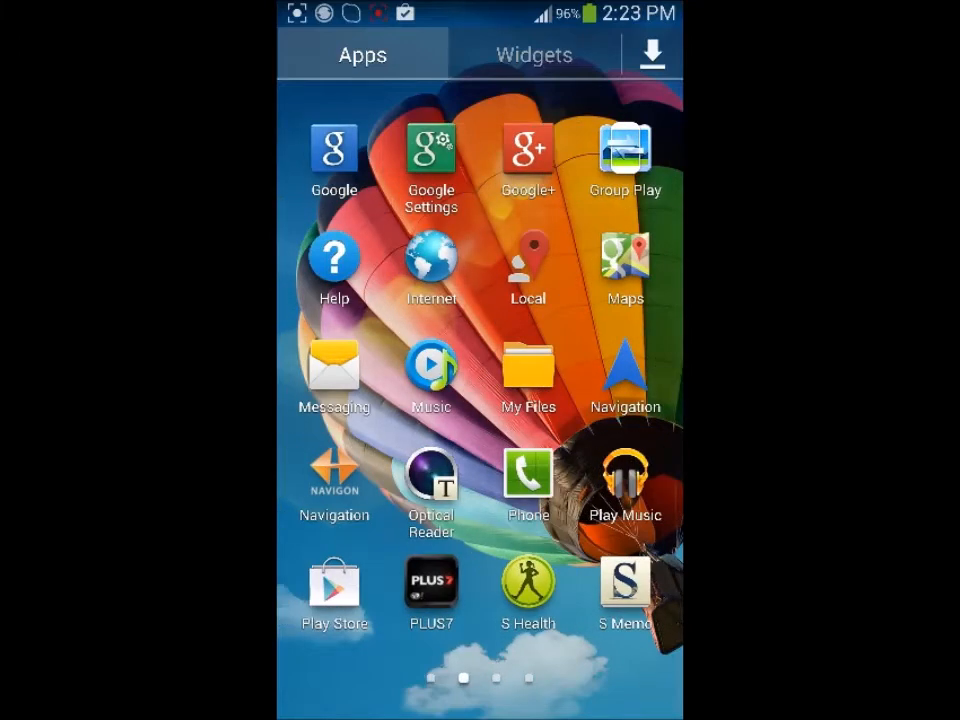
pyautogui.click(432, 376)
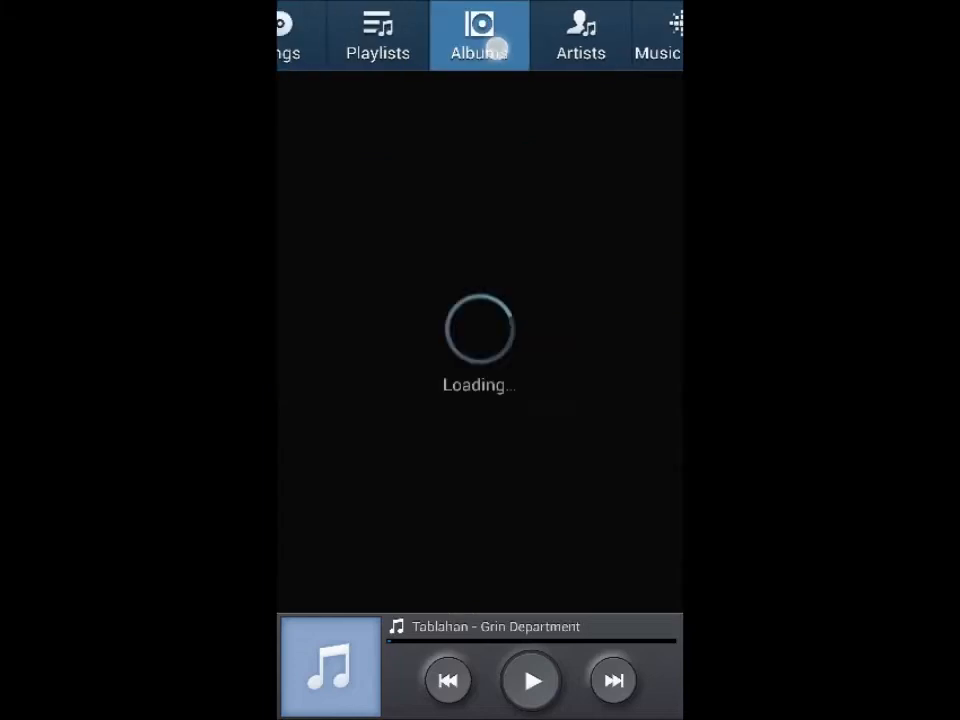
# Switch from the Albums list to the Music square mood grid (Exciting, Calm, Passionate, Joyful).
pyautogui.click(290, 36)
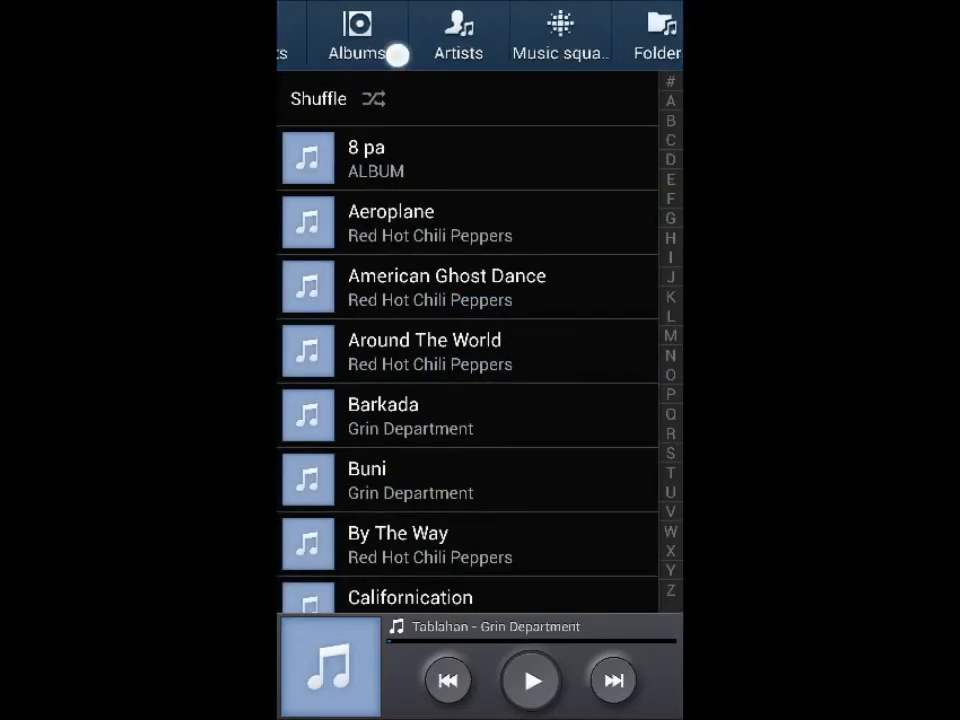
pyautogui.click(560, 32)
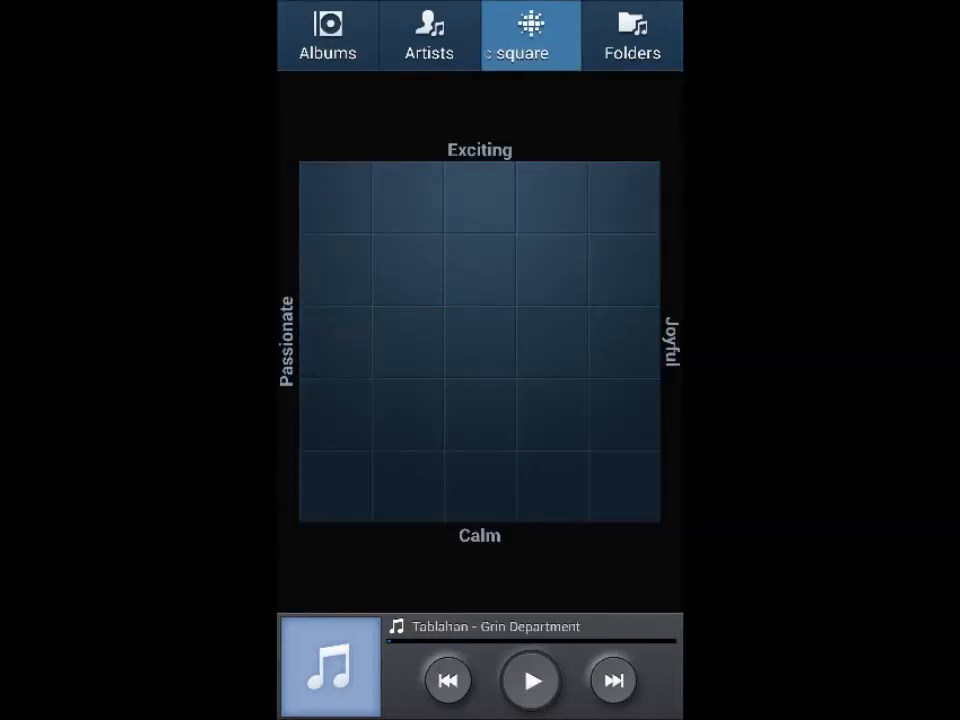
# Select several mood cell regions toward the Joyful and Passionate sides and start playback from them.
pyautogui.click(336, 414)
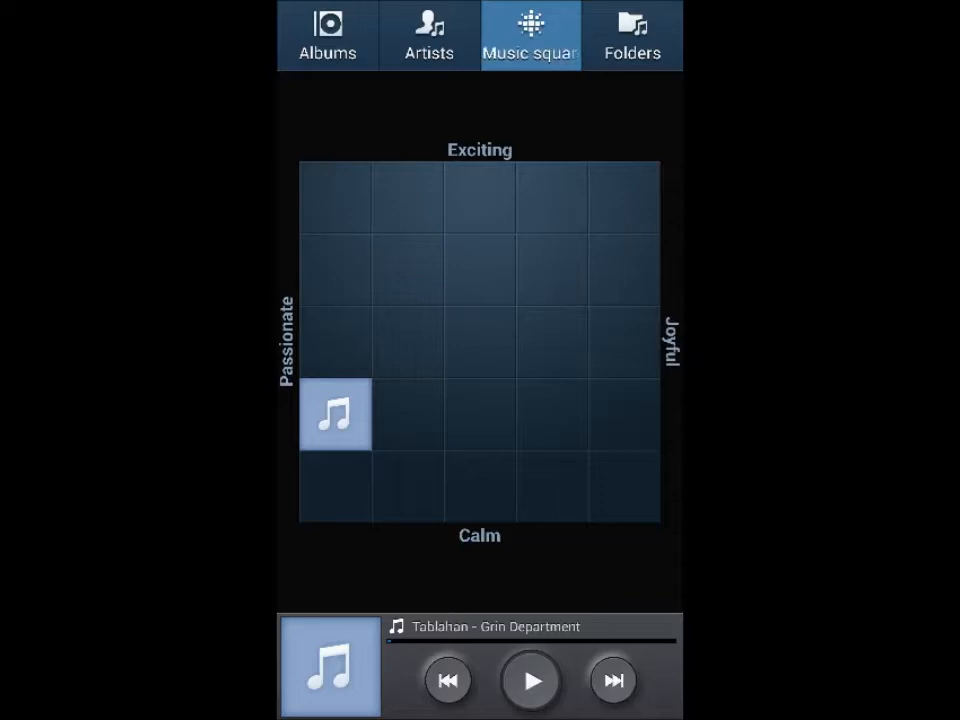
pyautogui.click(444, 428)
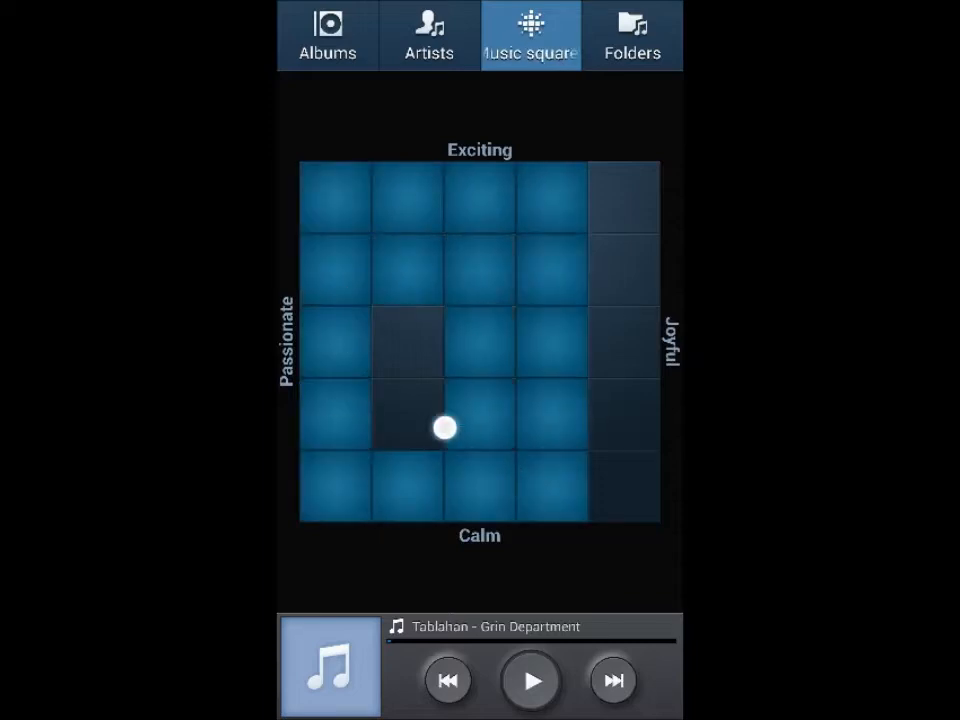
pyautogui.click(480, 414)
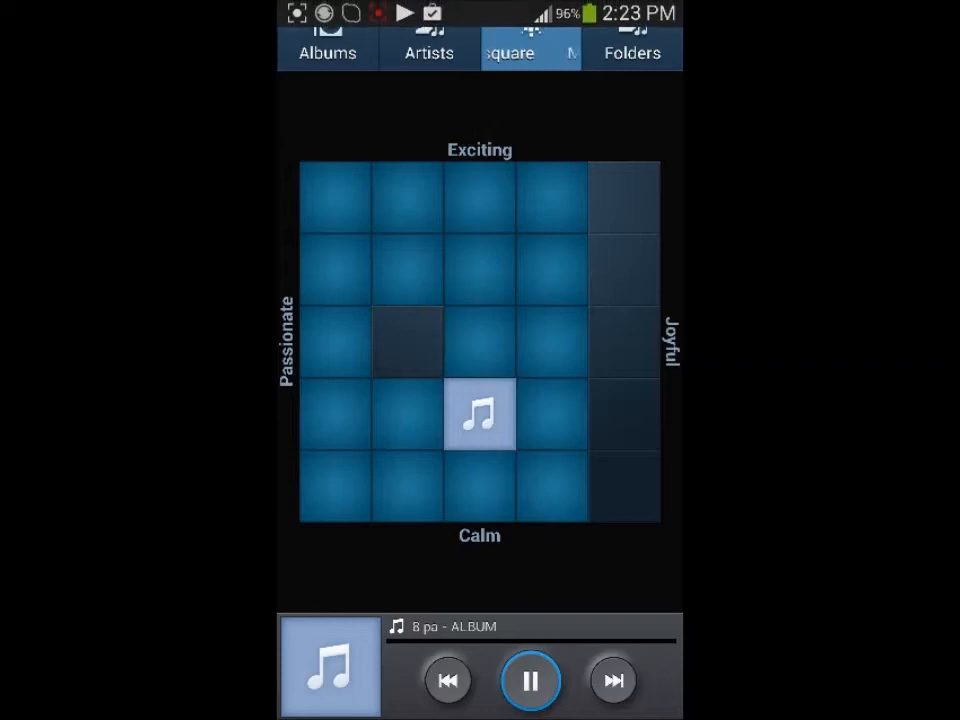
pyautogui.click(590, 362)
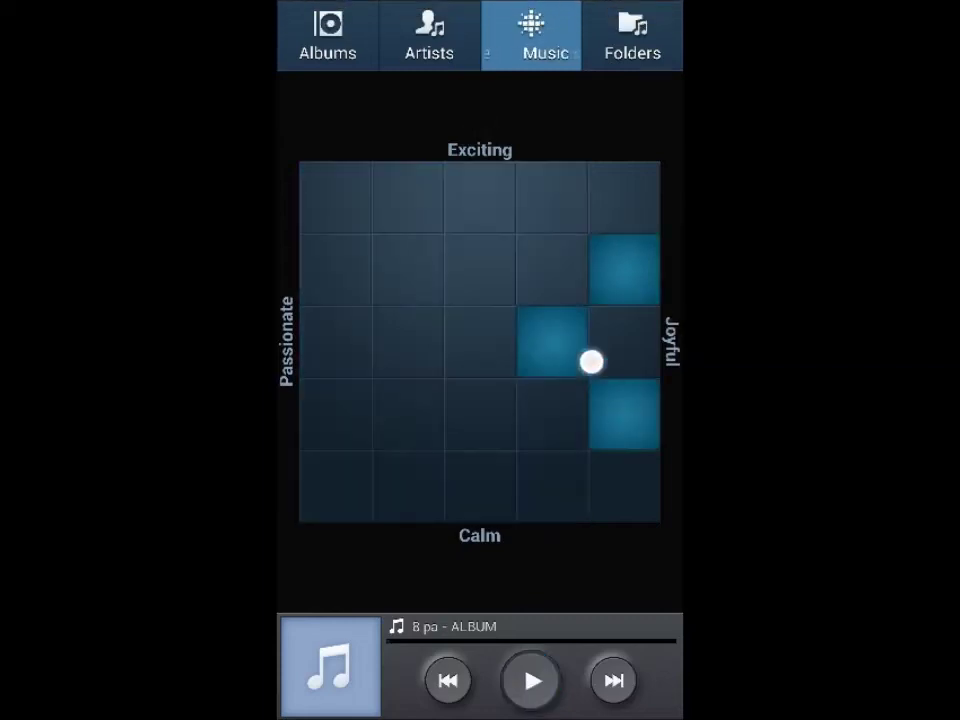
pyautogui.moveTo(590, 362); pyautogui.dragTo(472, 578)
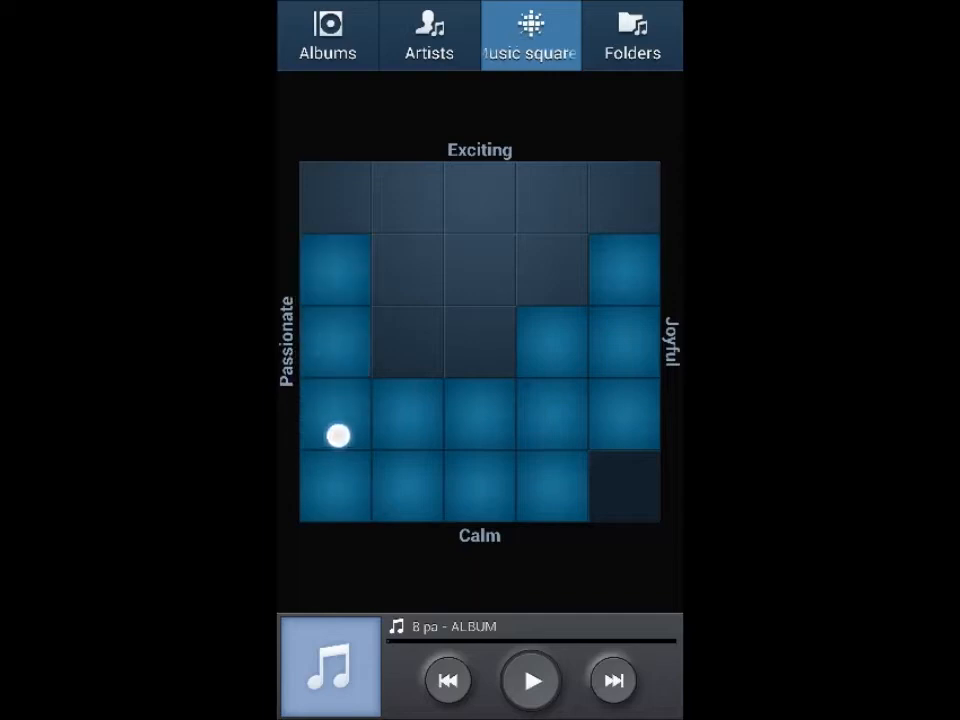
pyautogui.click(478, 414)
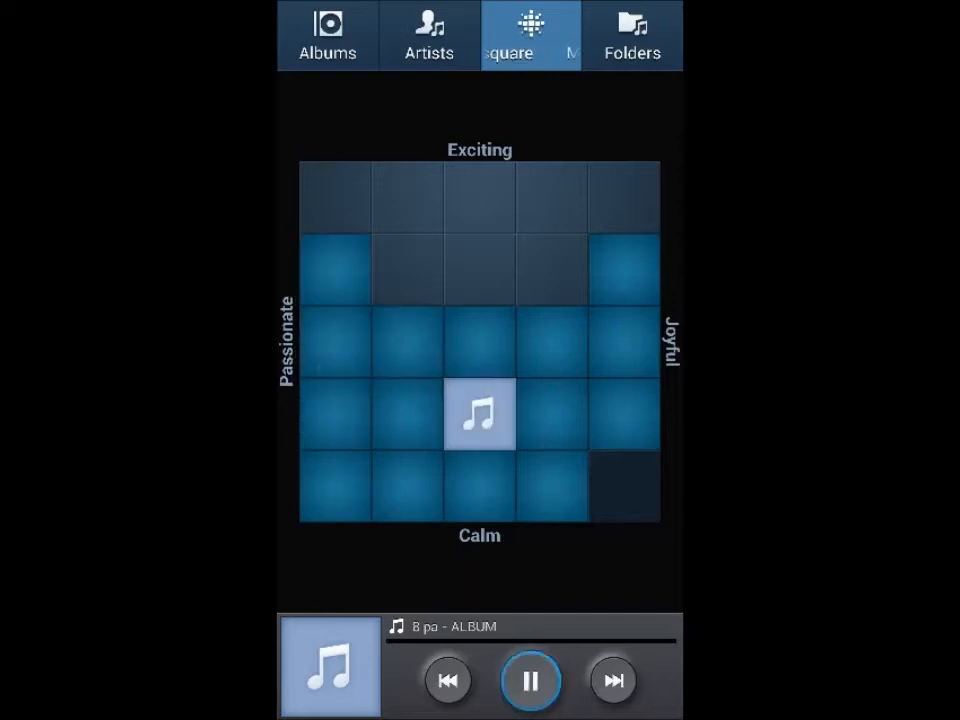
pyautogui.click(530, 680)
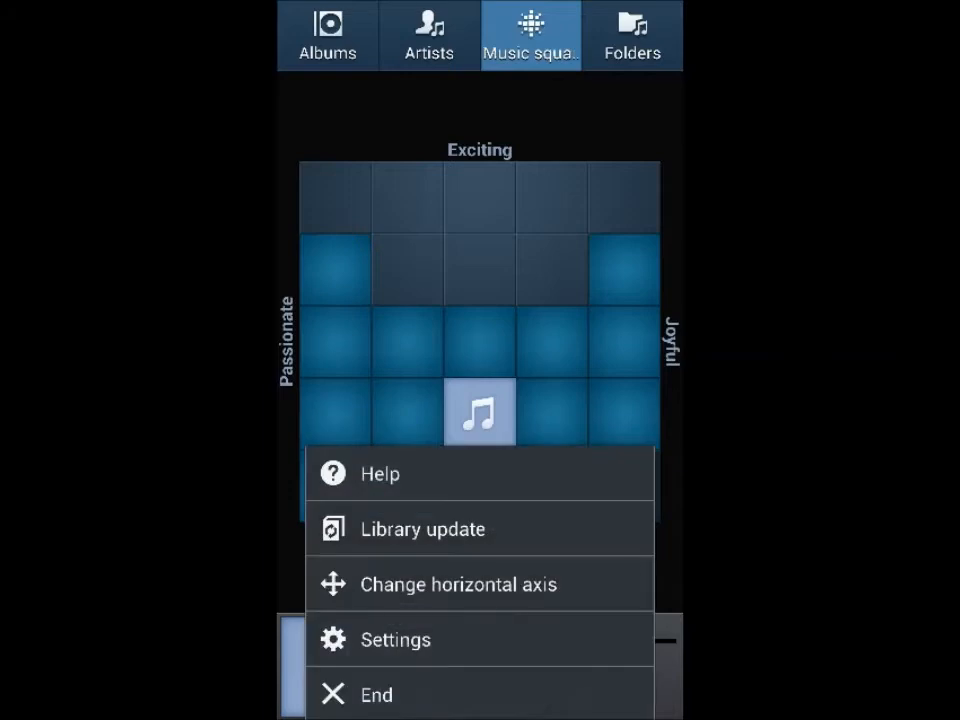
# Run a library update so every mood cell in the grid is repopulated with songs.
pyautogui.click(422, 528)
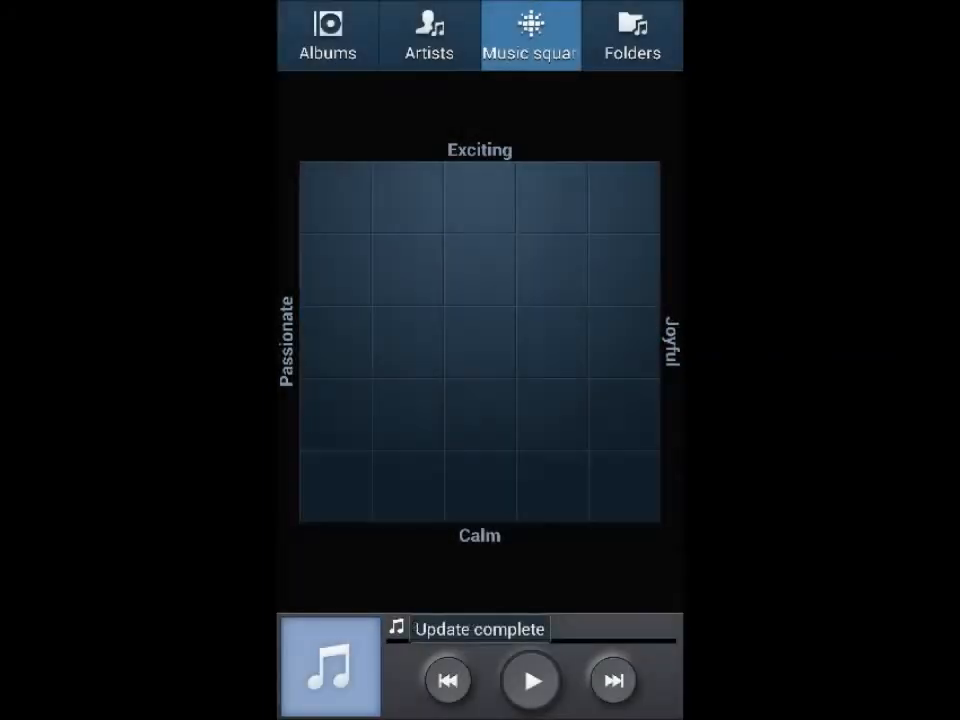
pyautogui.click(480, 342)
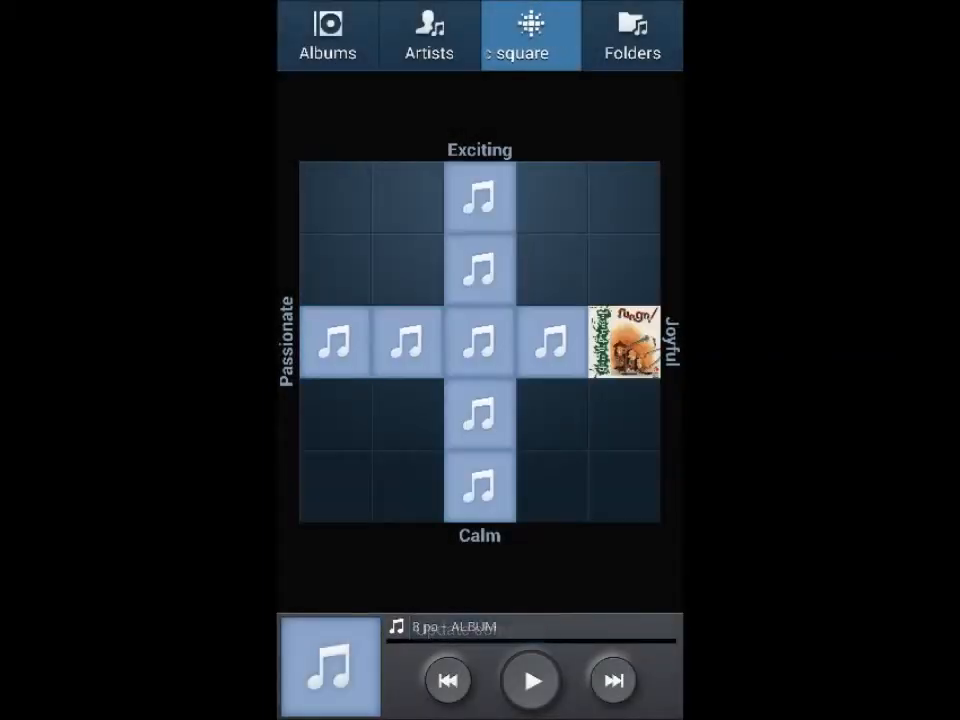
pyautogui.click(530, 36)
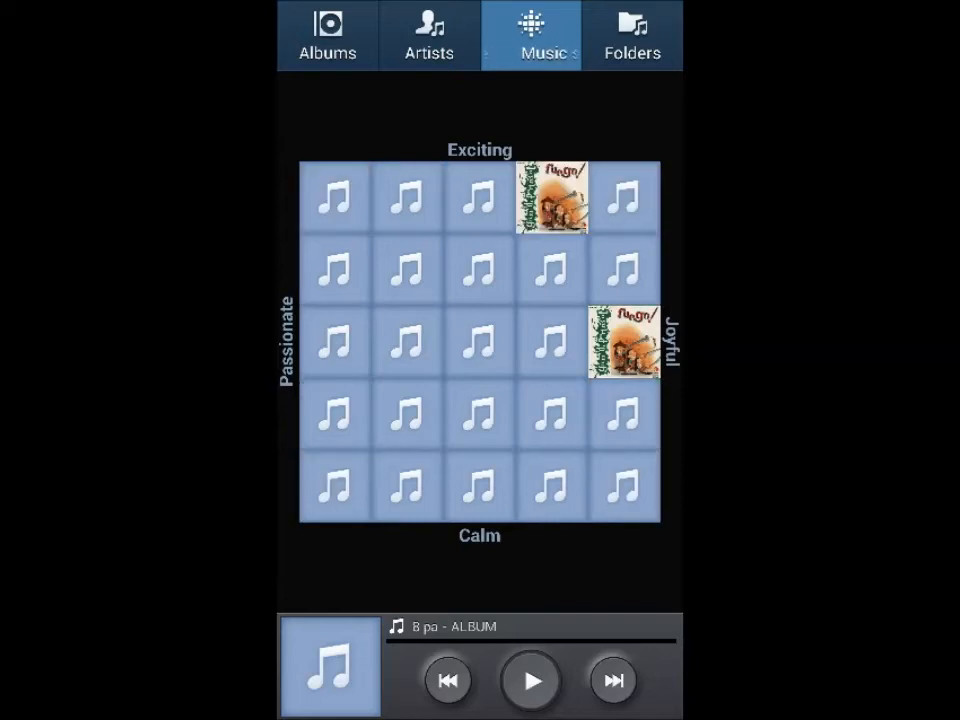
# Play Fininger by Grin Department from the cell above the grid centre, pausing and resuming it.
pyautogui.click(478, 270)
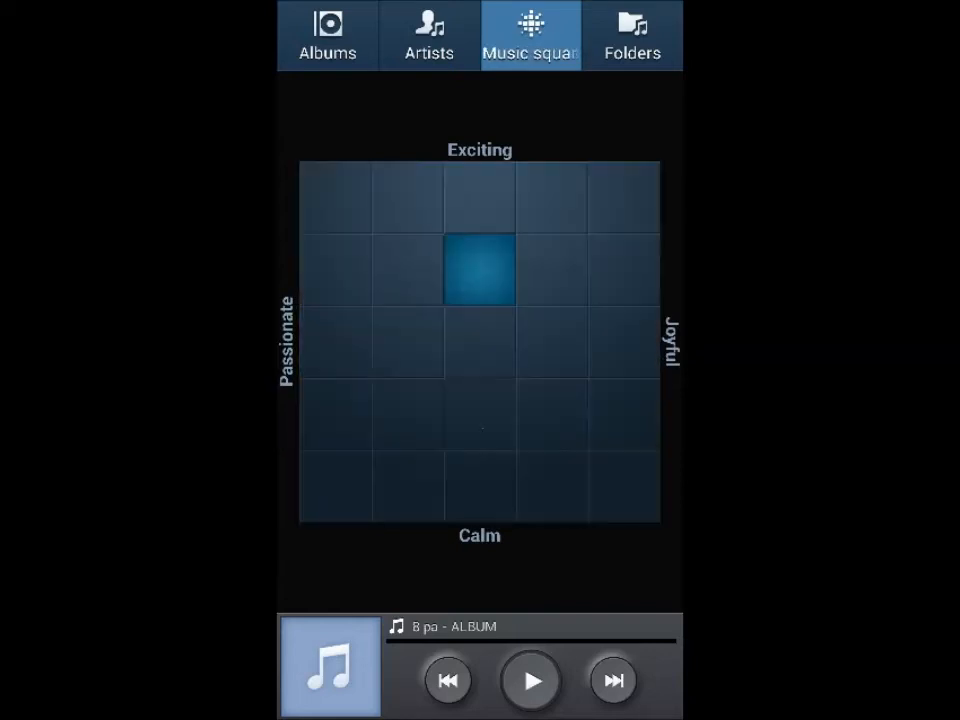
pyautogui.click(480, 270)
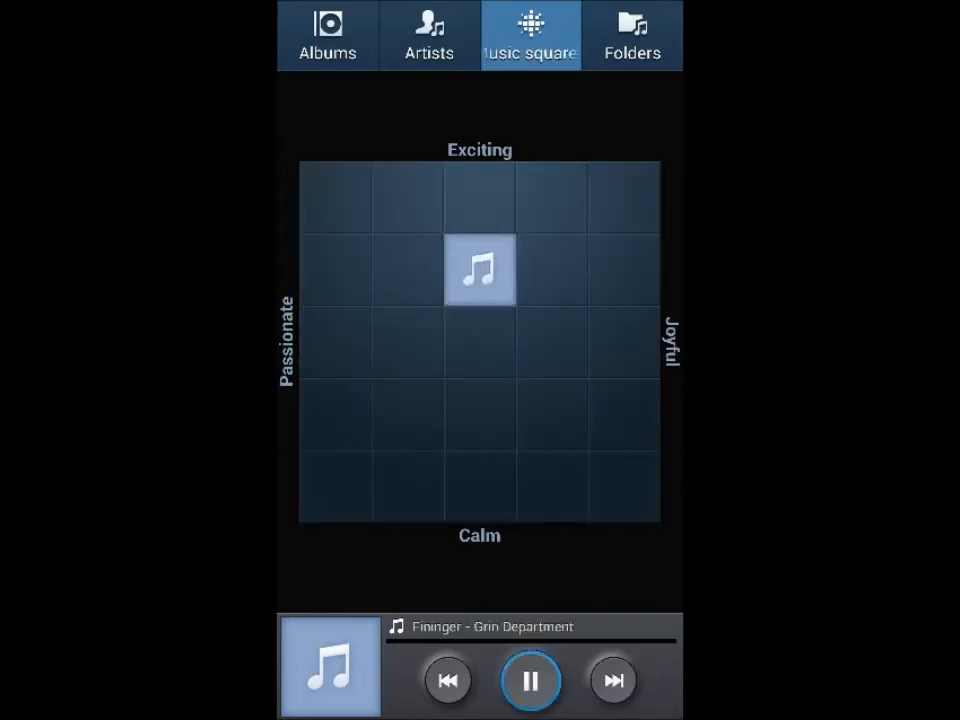
pyautogui.click(530, 680)
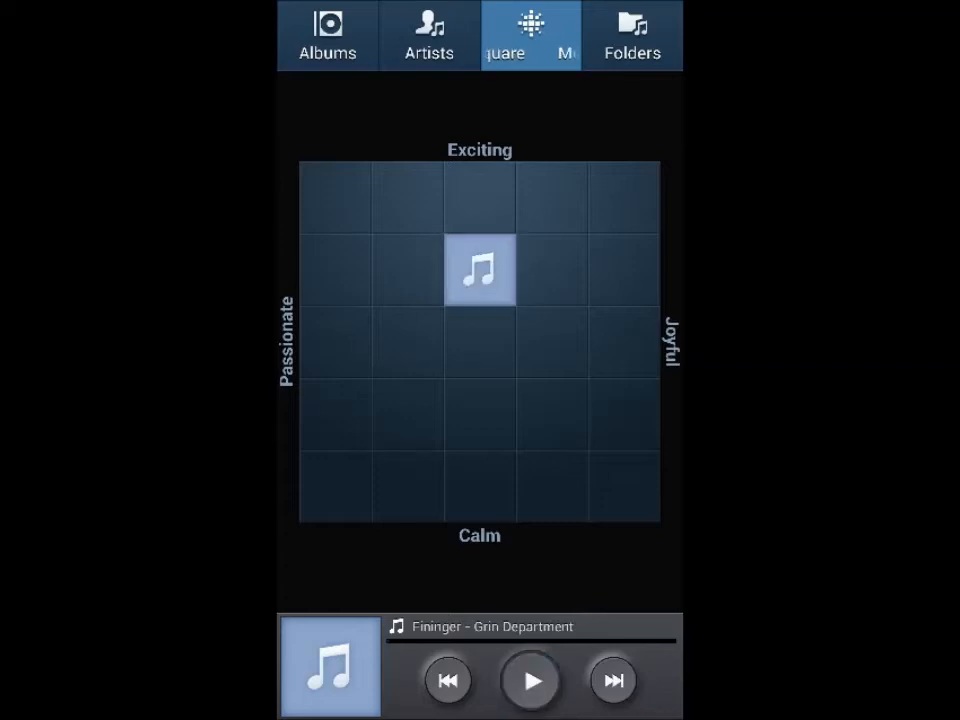
pyautogui.click(530, 680)
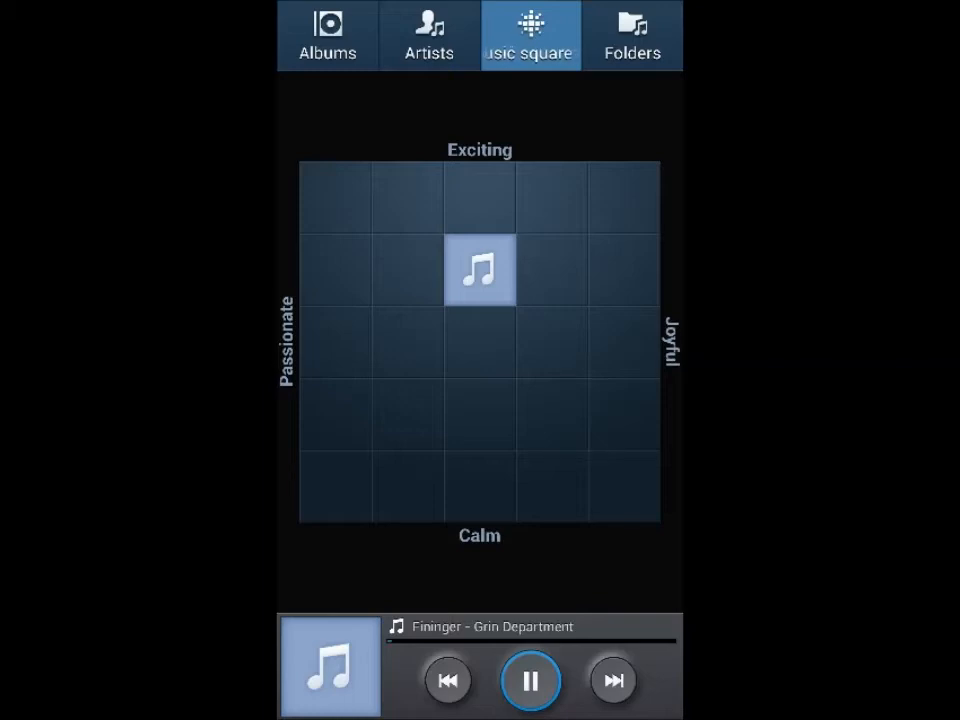
pyautogui.click(530, 680)
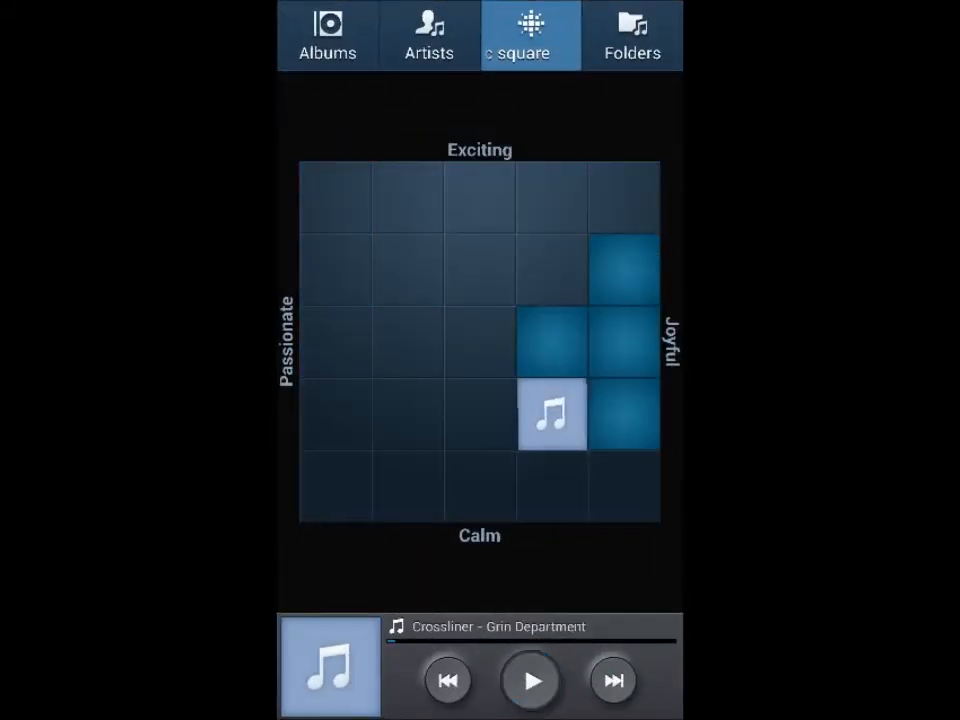
# Play Around The World by Red Hot Chili Peppers from the top-left Exciting–Passionate cell.
pyautogui.click(334, 198)
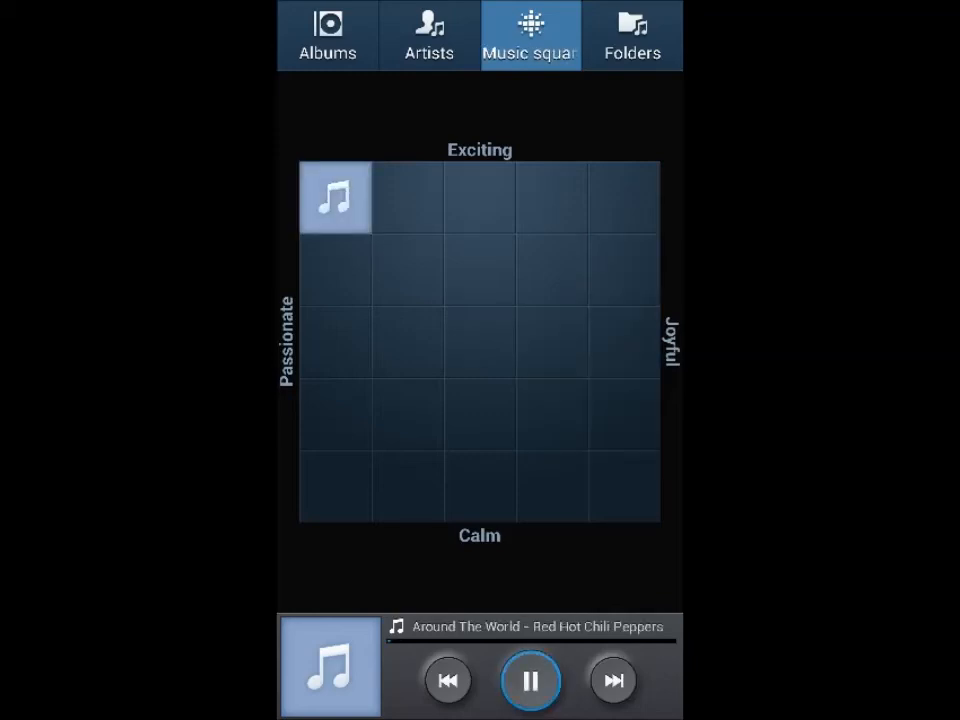
pyautogui.click(530, 680)
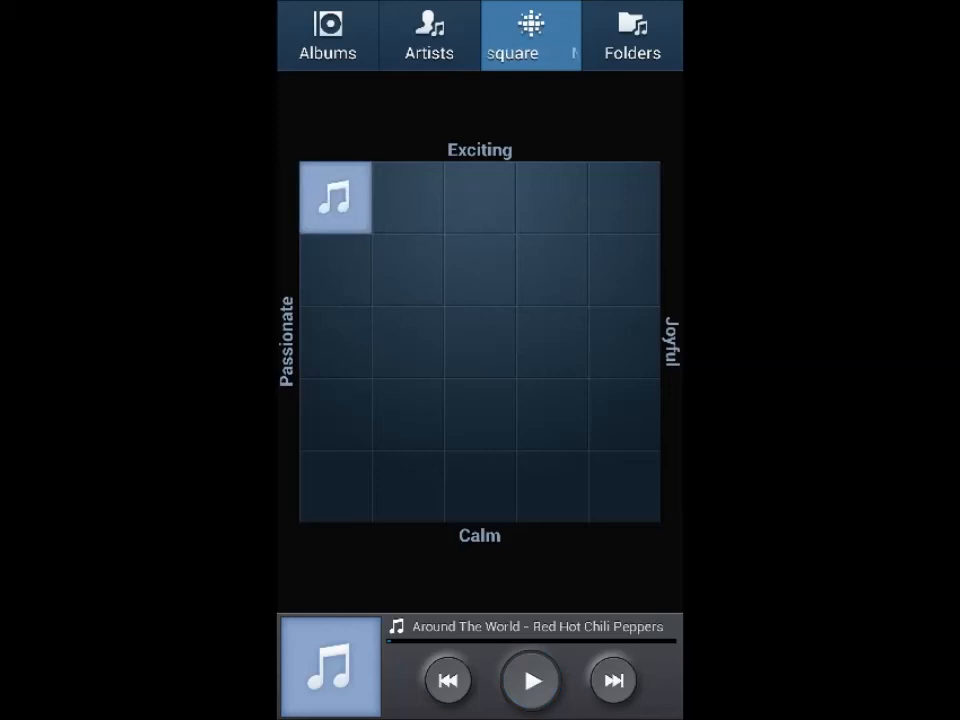
pyautogui.click(336, 196)
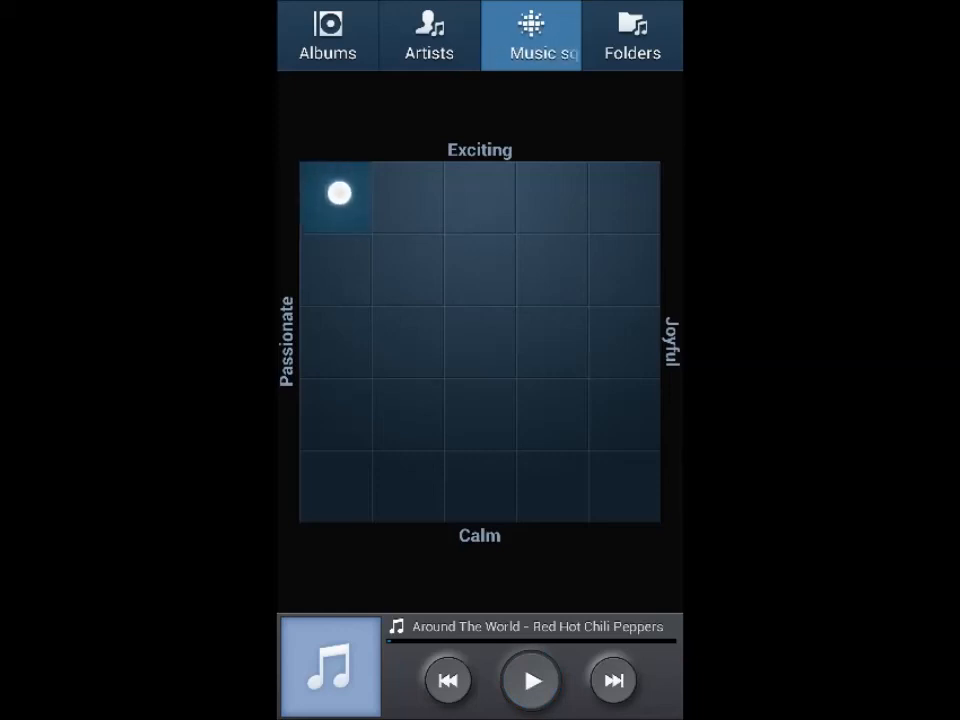
pyautogui.click(532, 680)
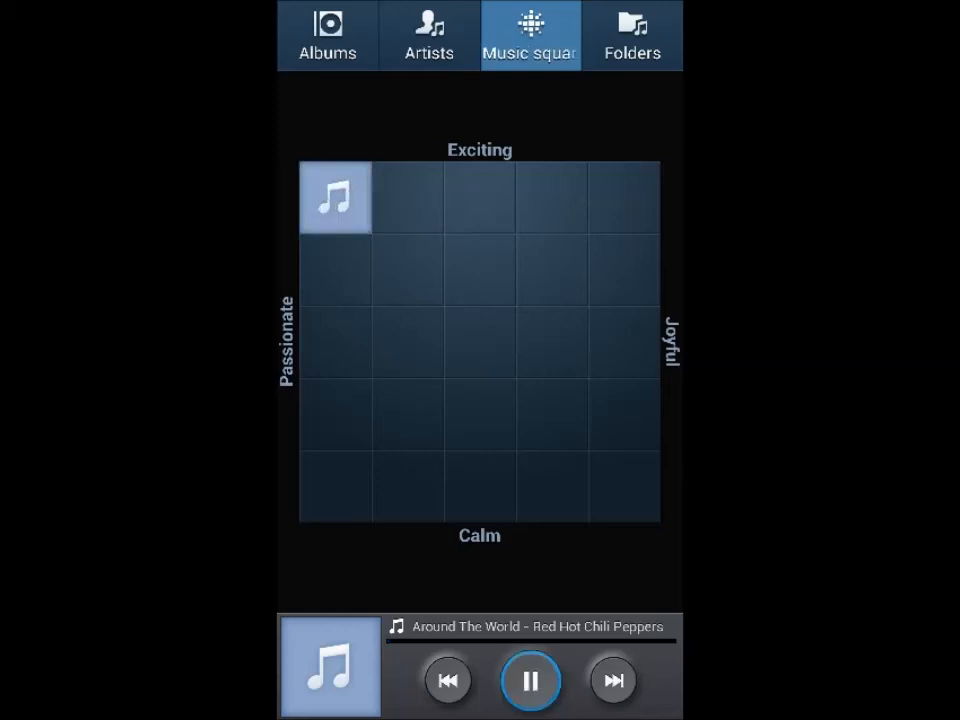
pyautogui.click(532, 680)
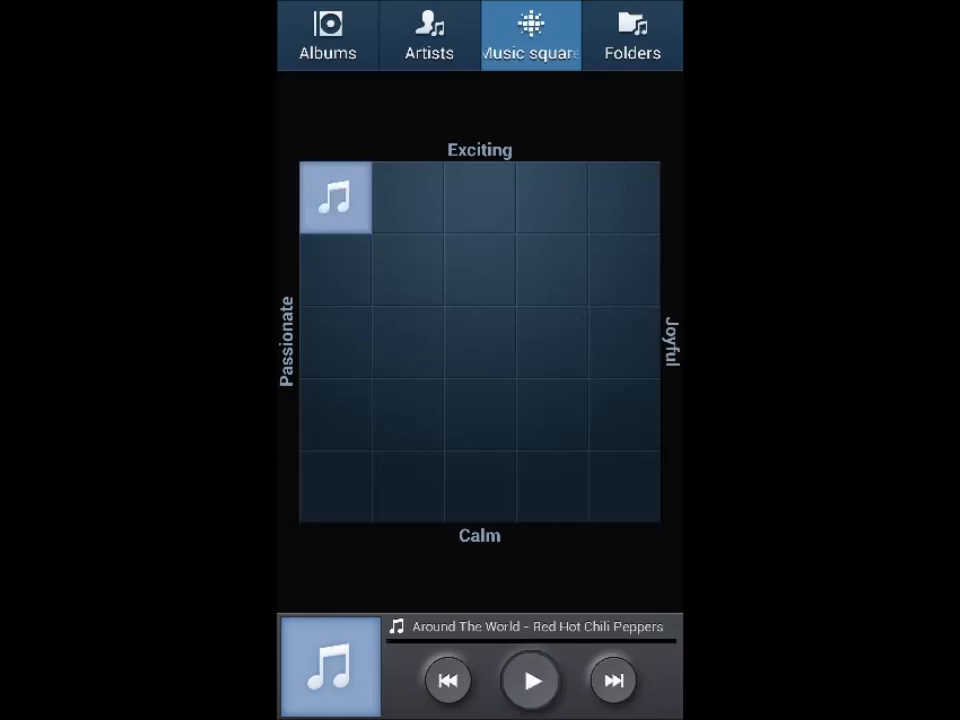